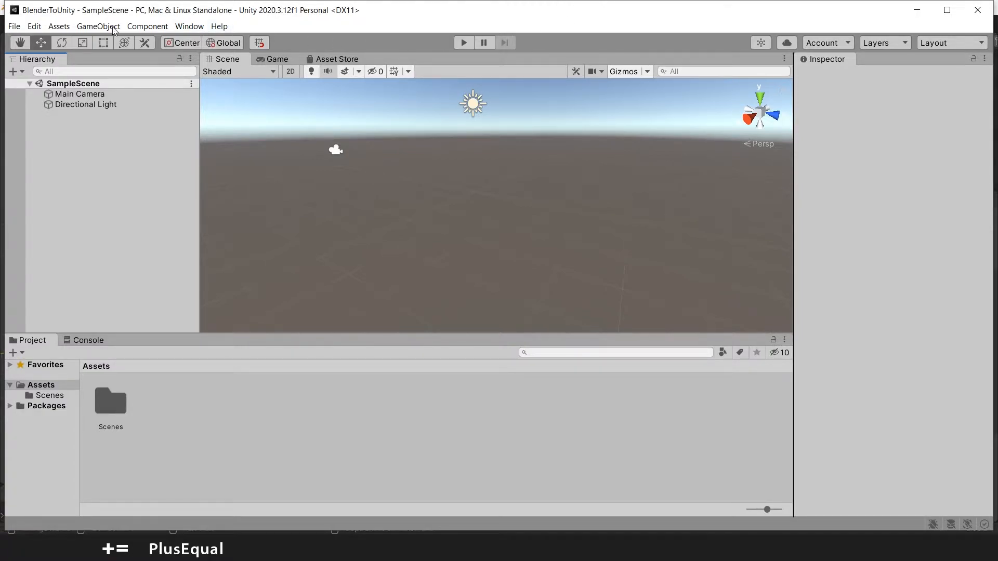
pyautogui.moveTo(675, 421)
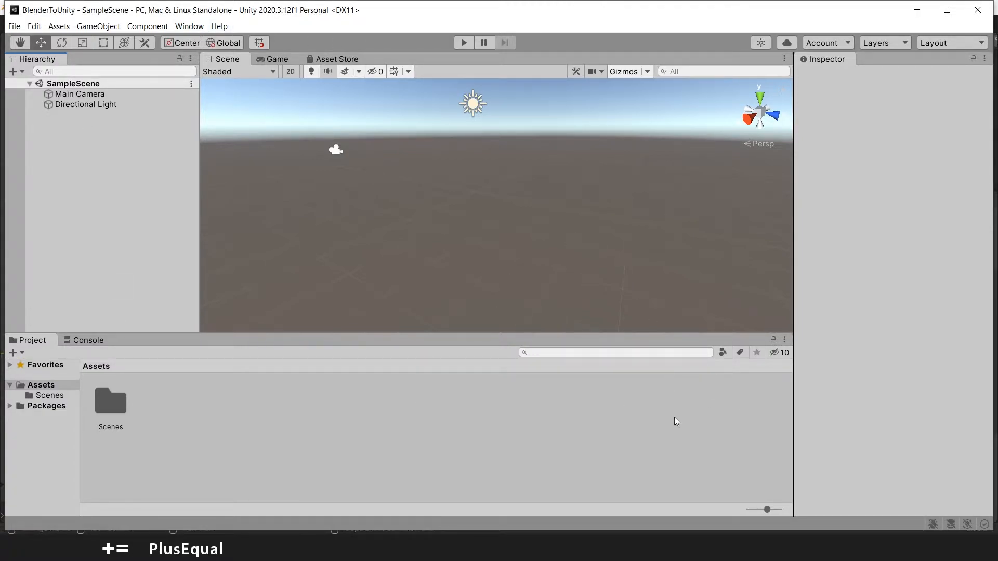
pyautogui.moveTo(153, 401)
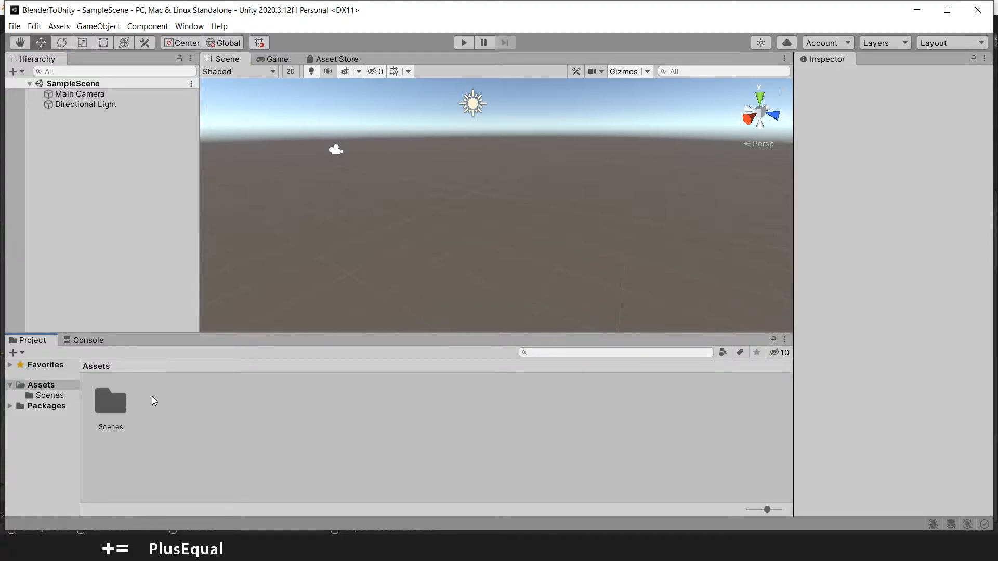
pyautogui.moveTo(471, 251)
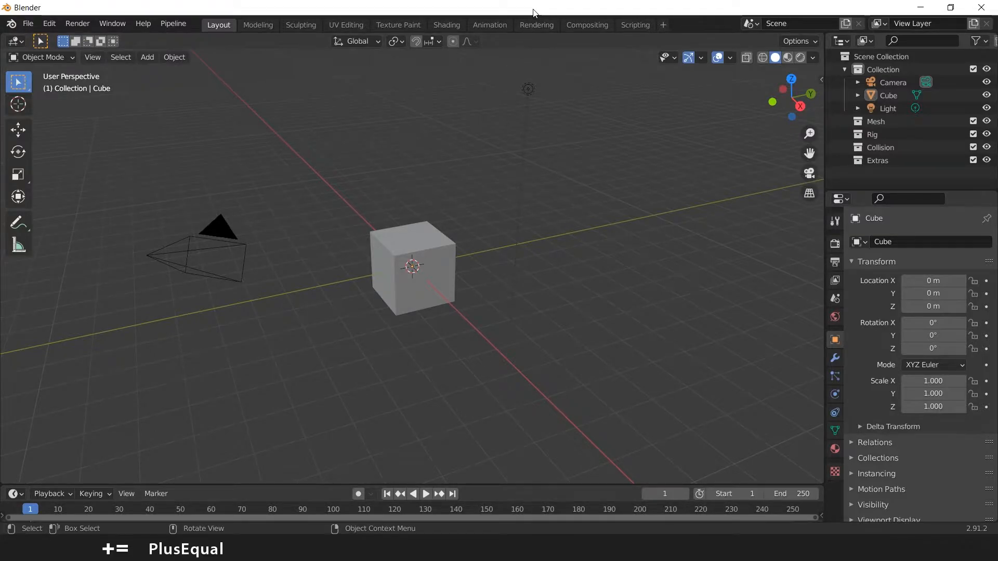
pyautogui.moveTo(822, 27)
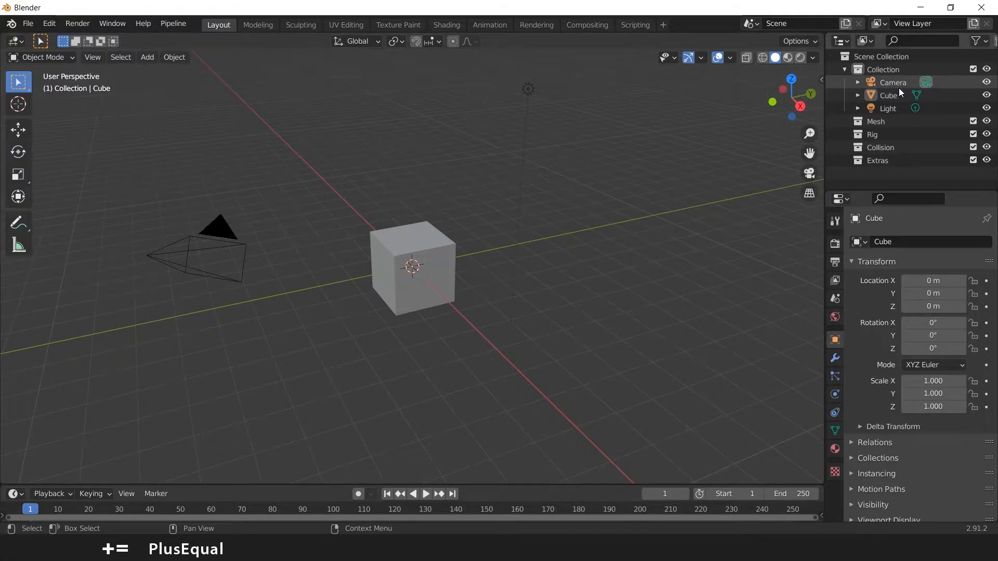
pyautogui.moveTo(610, 195)
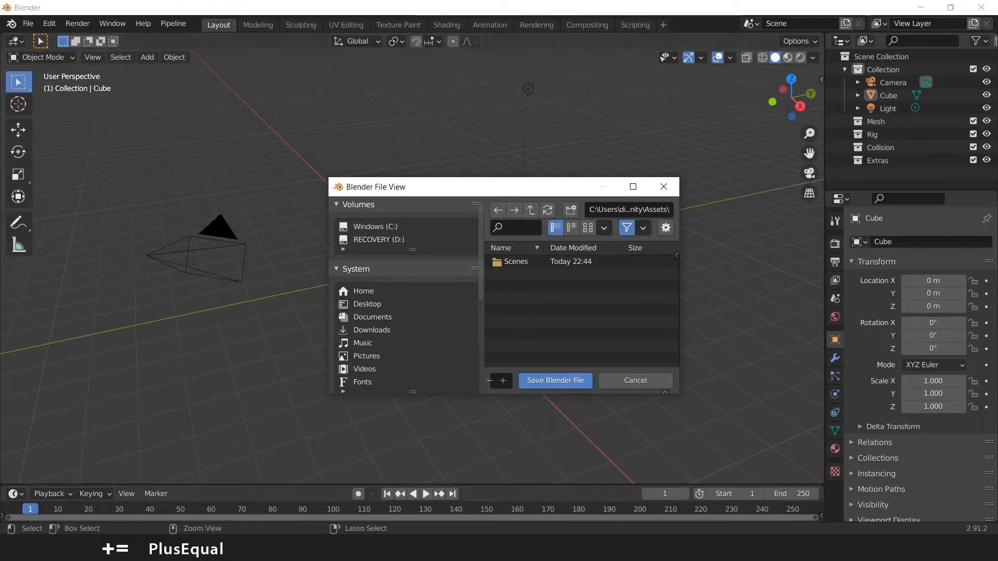
# Step: Save the default cube scene as test.blend in the Assets/Blender_Files folder
pyautogui.click(553, 380)
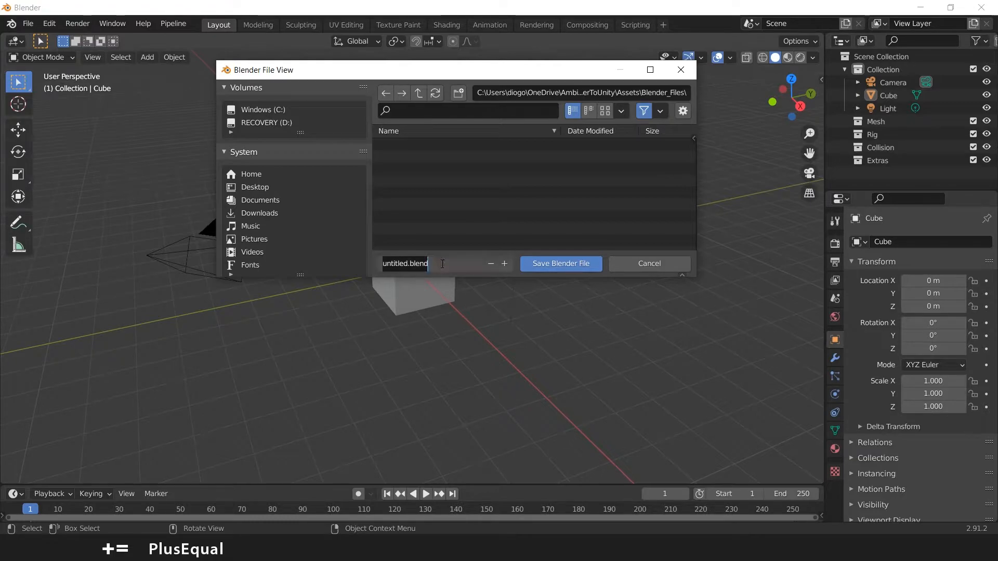
pyautogui.write('te')
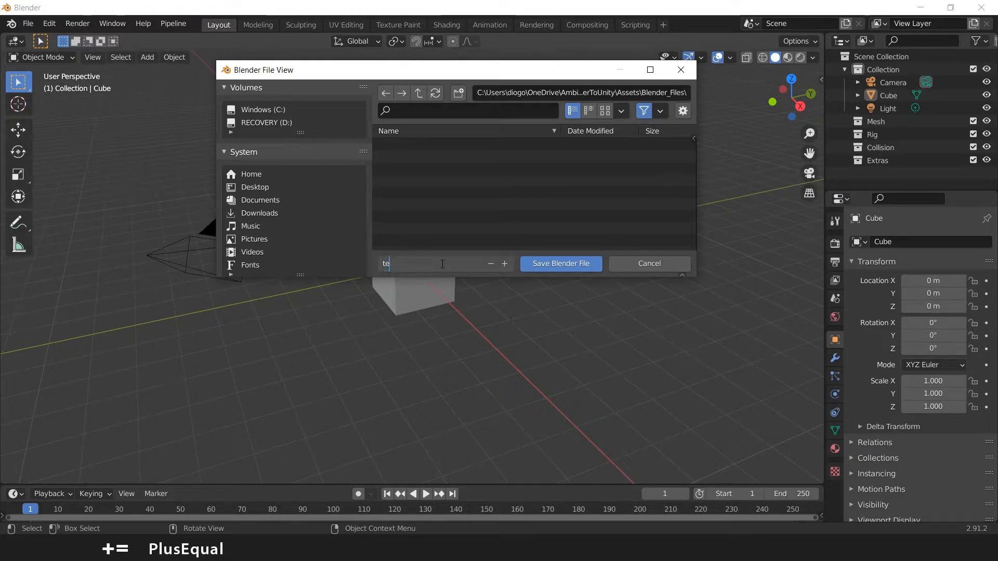
pyautogui.write('st.blend')
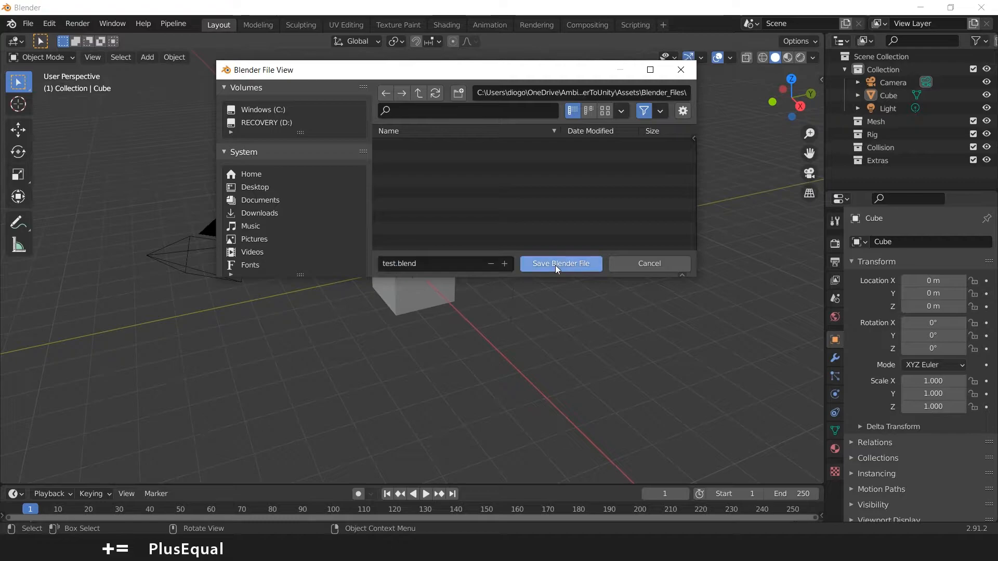
pyautogui.click(560, 263)
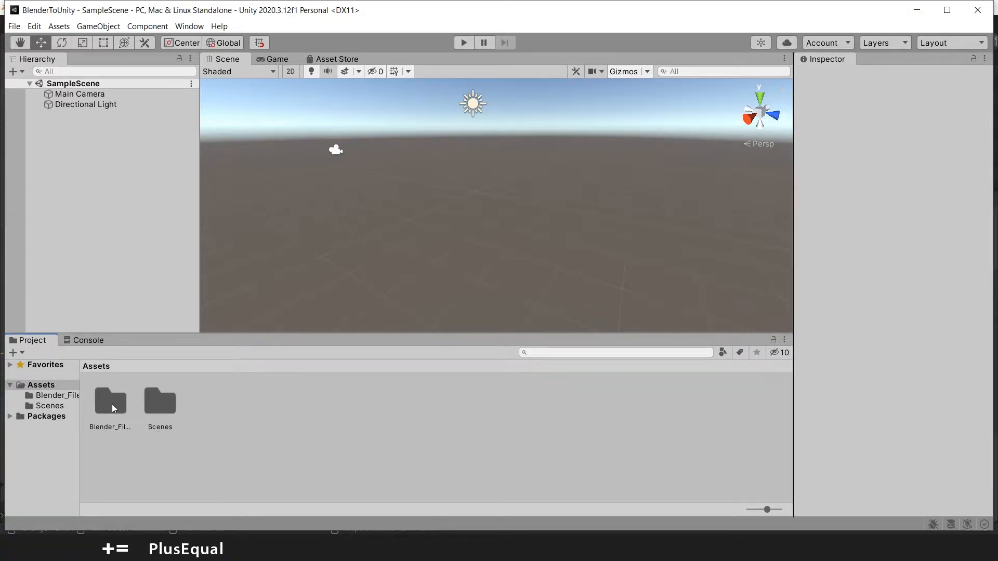
# Step: Drag the test asset from Blender_Files into the Hierarchy so it joins SampleScene
pyautogui.doubleClick(109, 404)
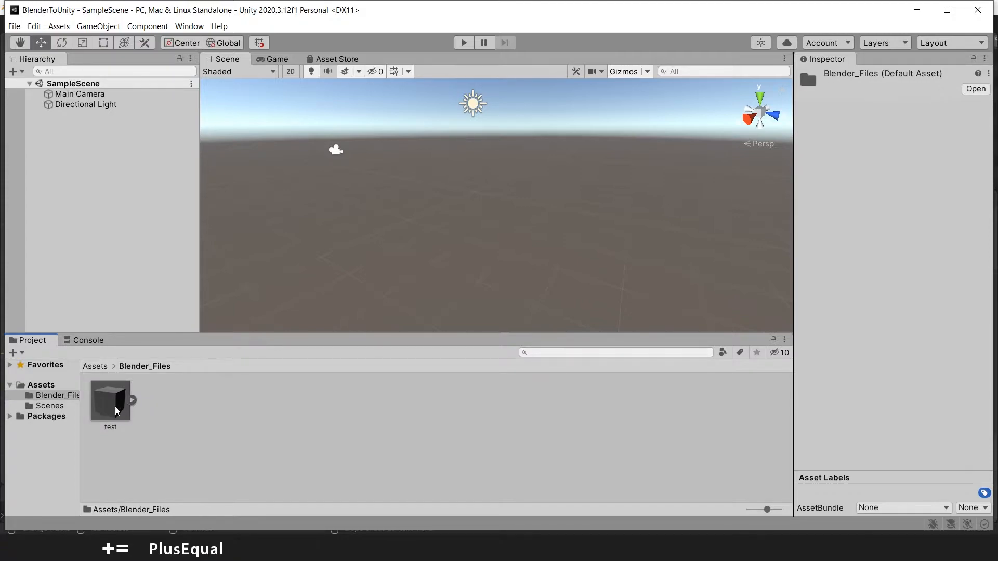
pyautogui.click(133, 401)
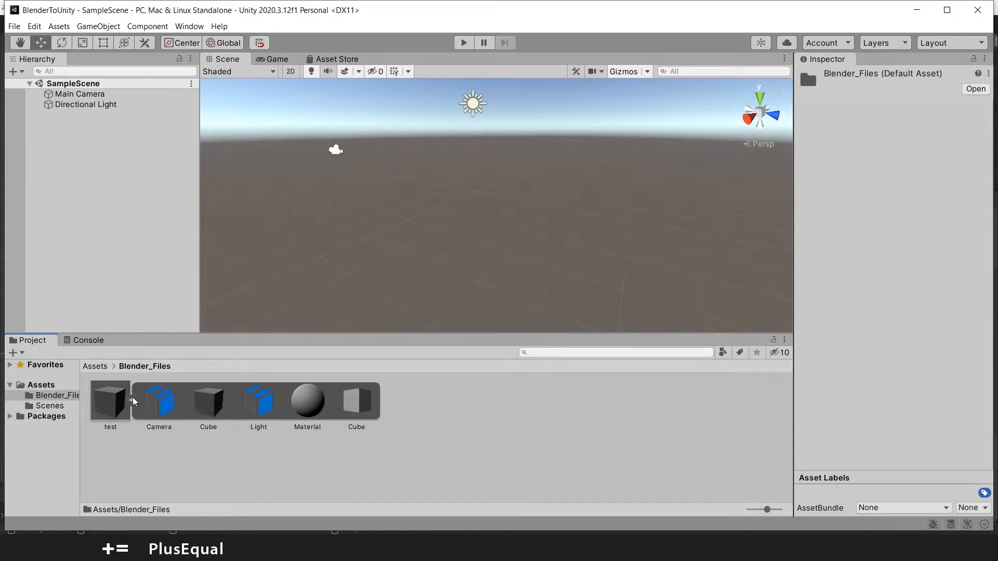
pyautogui.moveTo(223, 405)
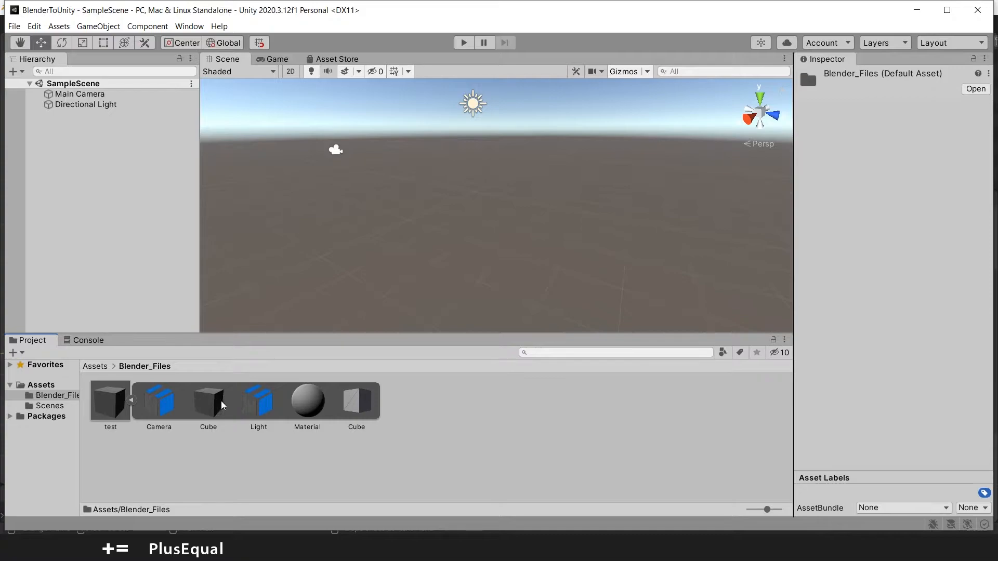
pyautogui.click(306, 401)
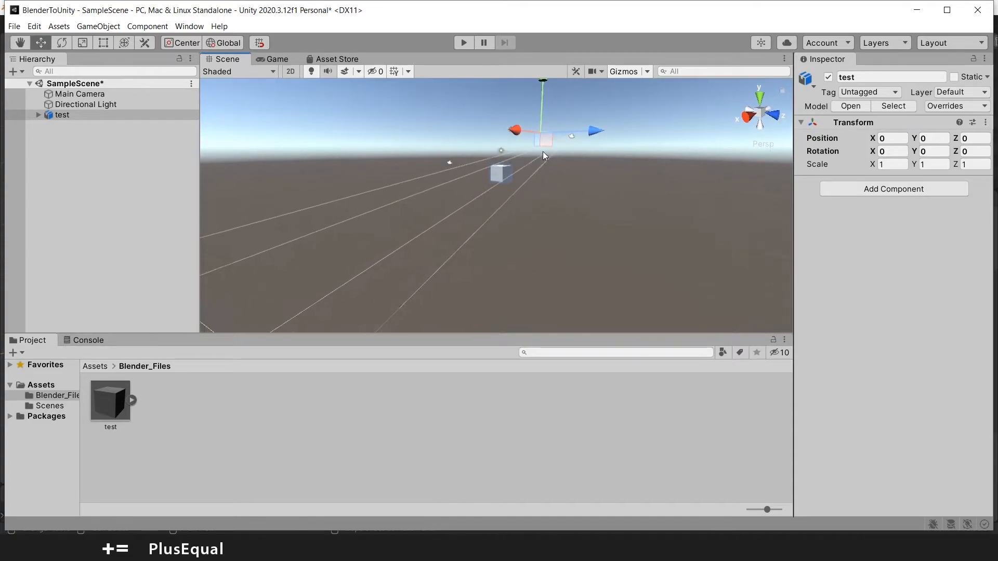
# Step: Expand test and inspect its imported Camera and Light children in the Inspector
pyautogui.click(38, 114)
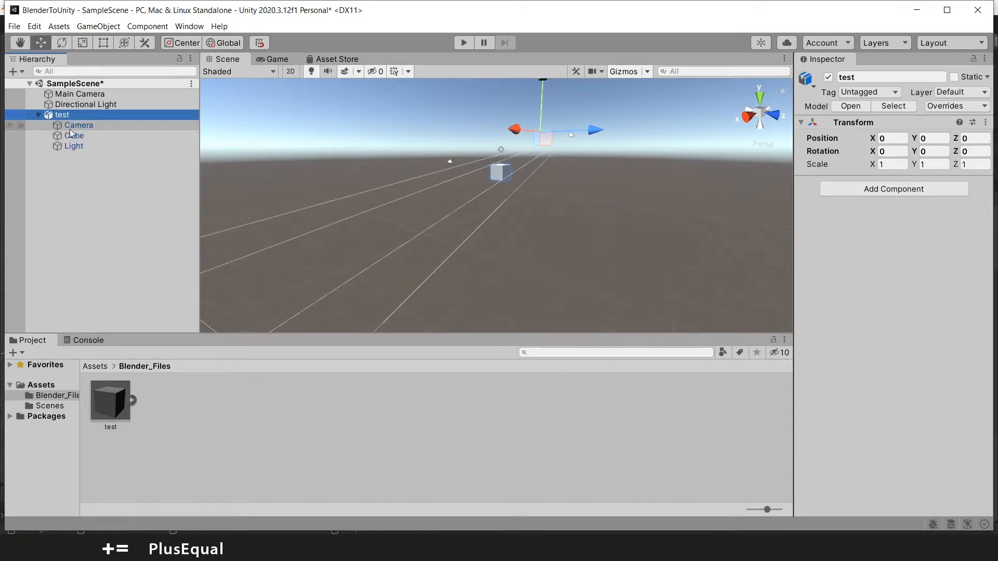
pyautogui.click(79, 125)
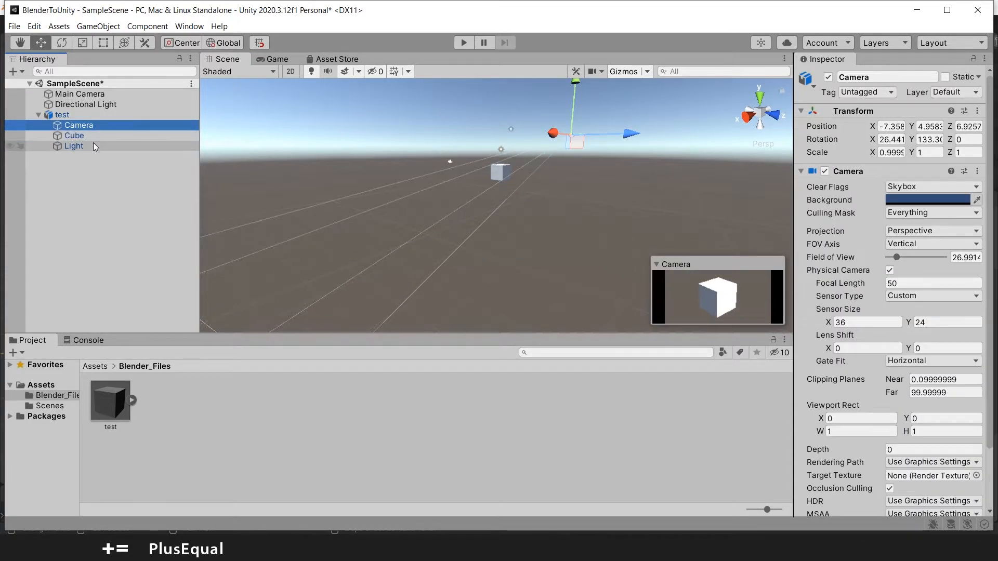
pyautogui.click(74, 146)
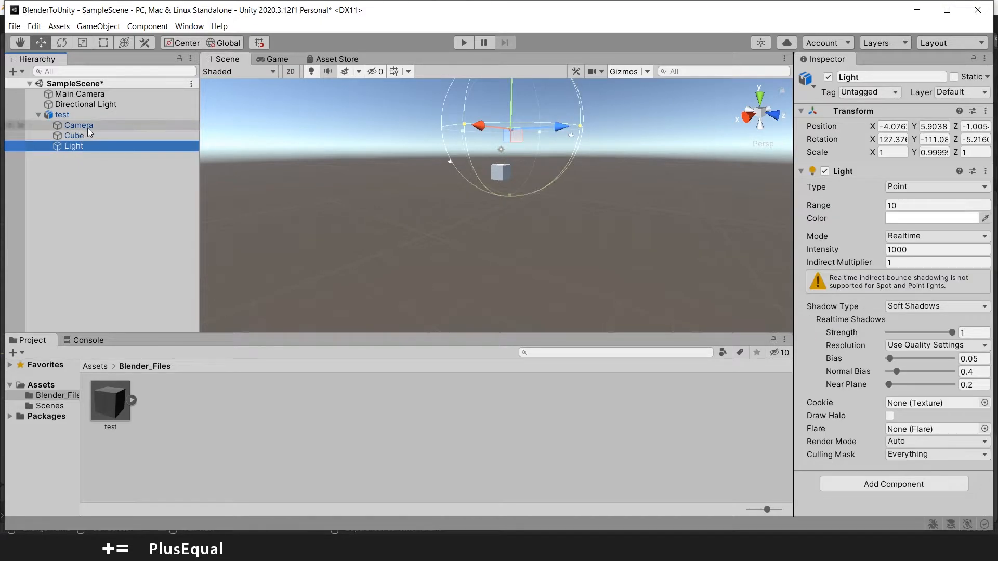
pyautogui.click(79, 125)
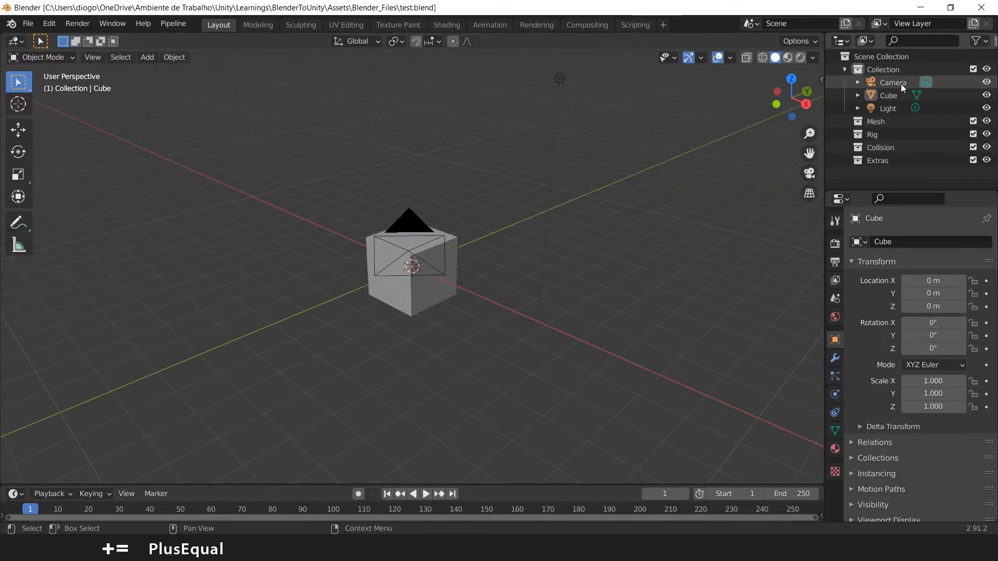
# Step: Delete the camera and light so only the cube remains, then save the scene
pyautogui.click(887, 108)
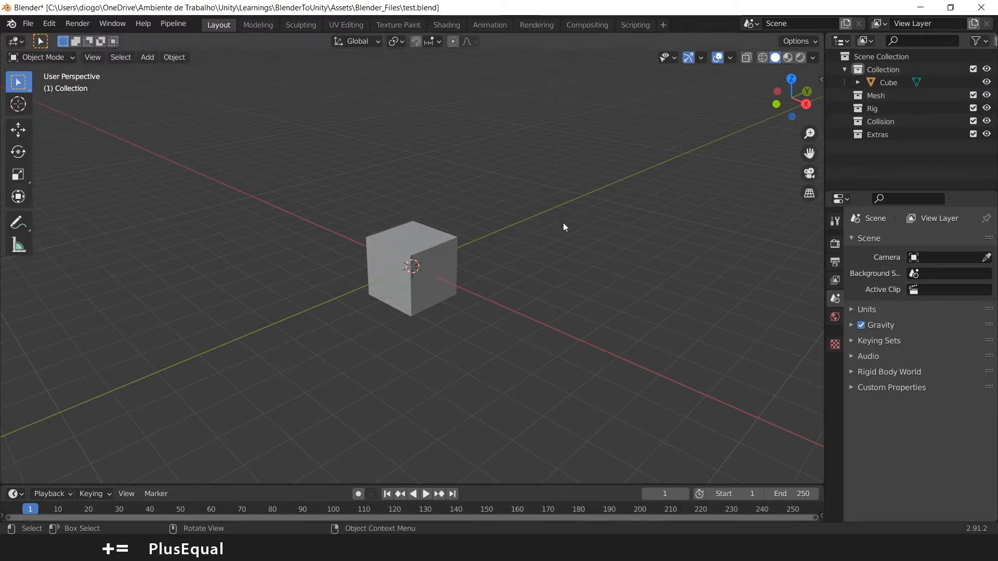
pyautogui.moveTo(502, 228)
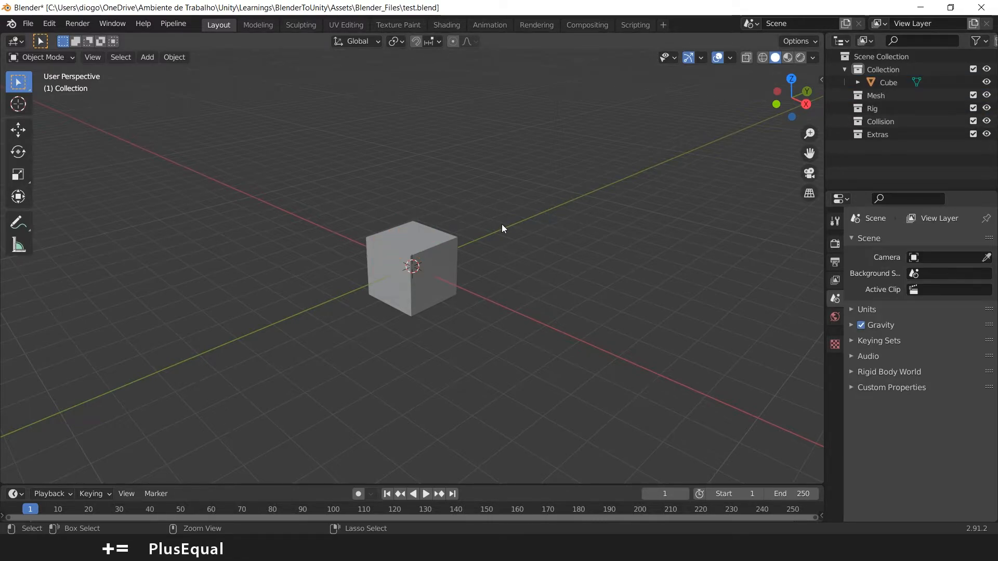
pyautogui.press('ctrl+s')
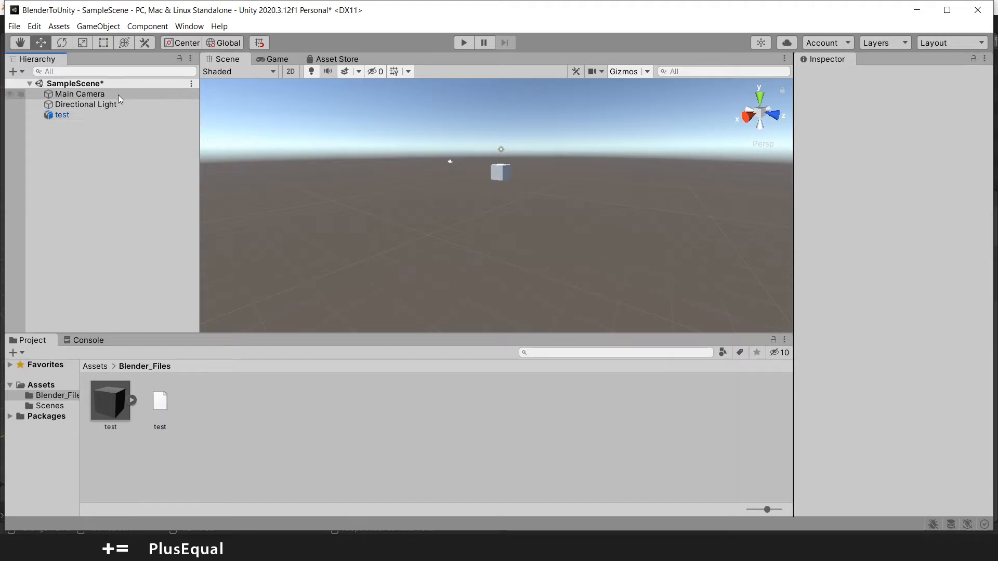
# Step: Remove the test model from the scene and answer the prompt about deleting test.blend
pyautogui.click(62, 114)
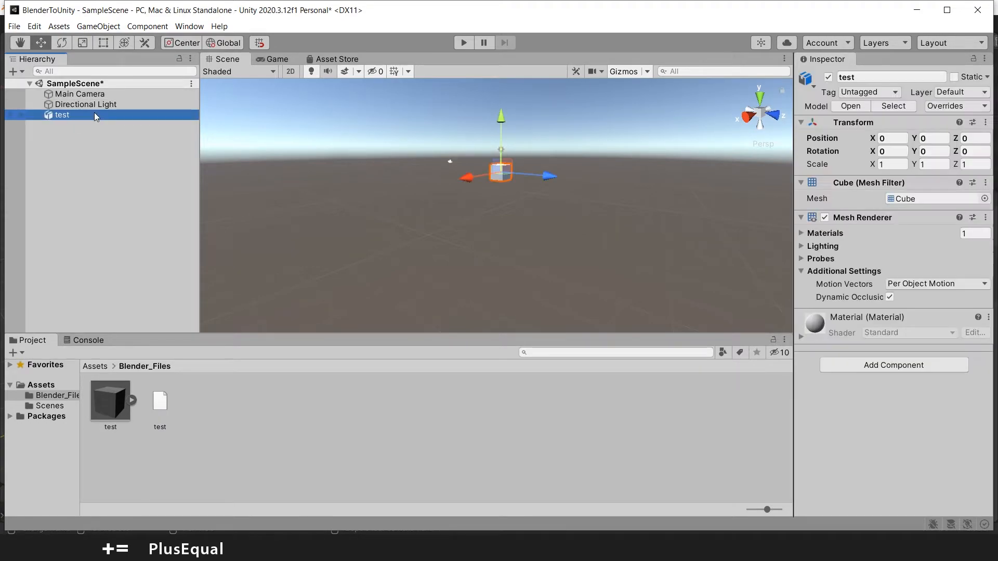
pyautogui.moveTo(557, 199)
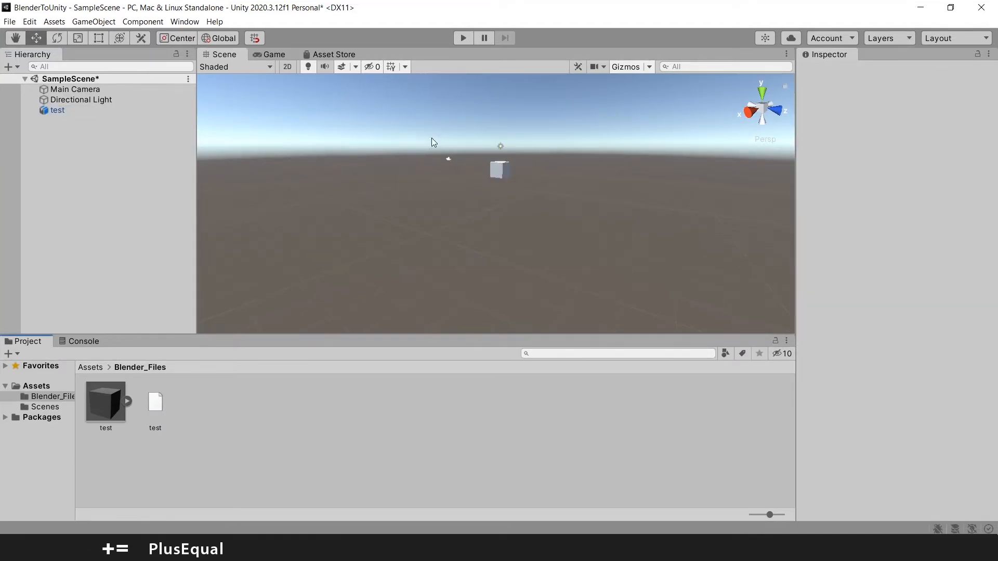
pyautogui.click(57, 110)
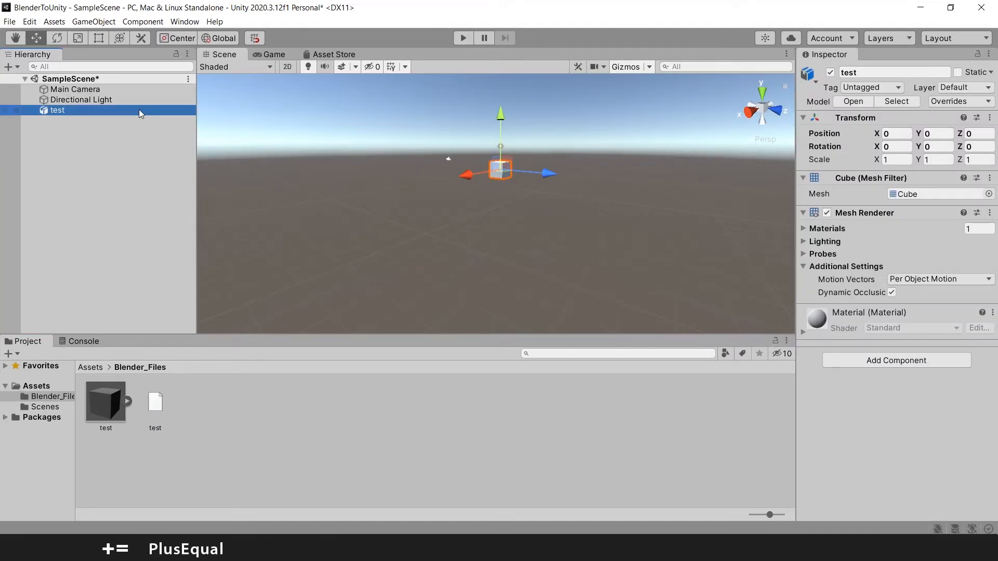
pyautogui.press('Delete')
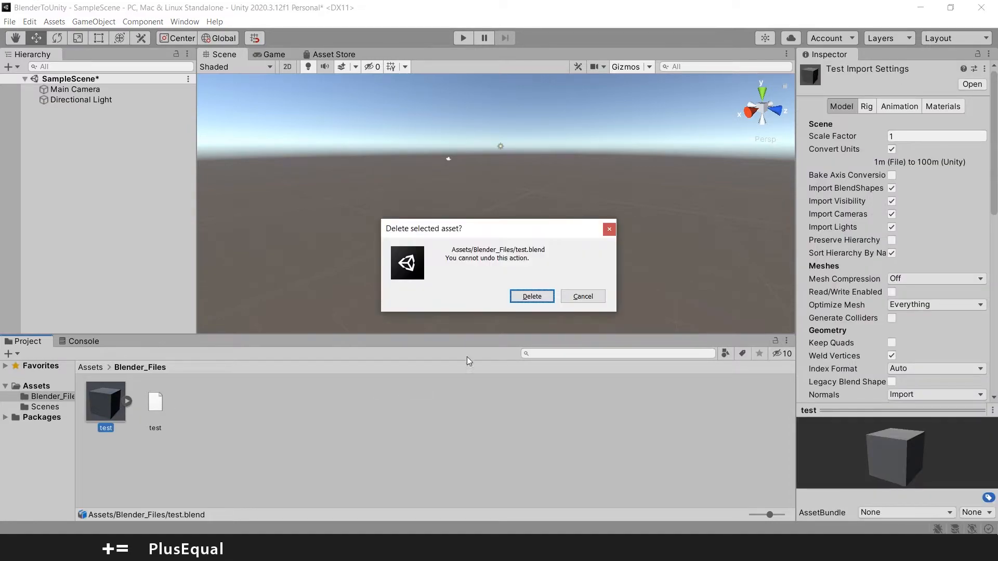
pyautogui.click(531, 296)
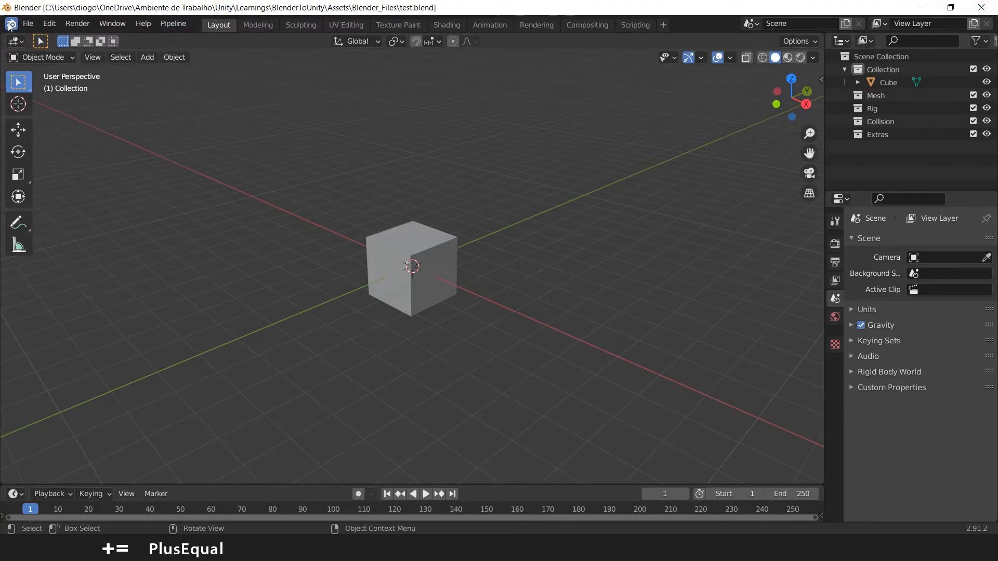
# Step: Start a fresh default scene and remove its camera and light, leaving the cube
pyautogui.click(27, 23)
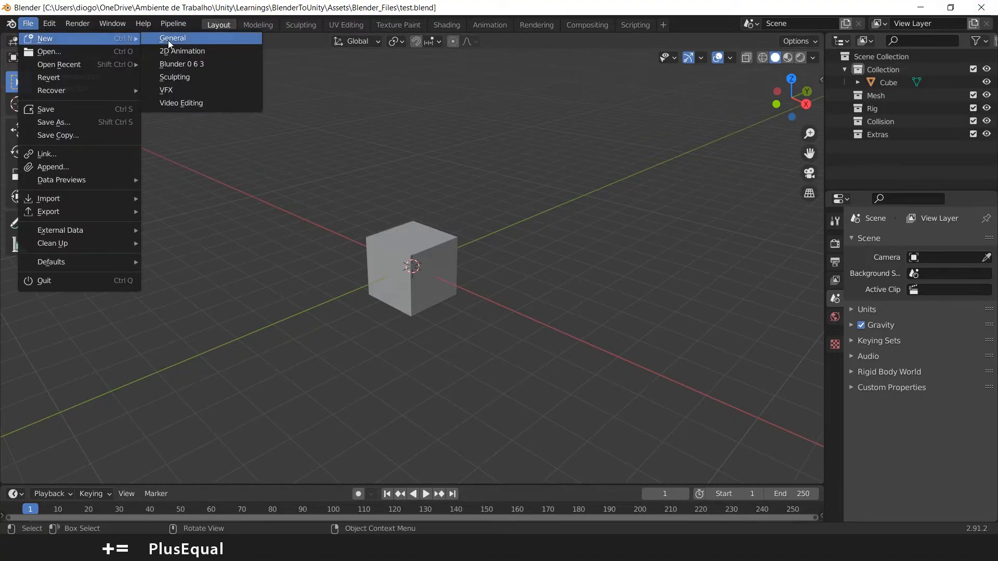
pyautogui.click(173, 38)
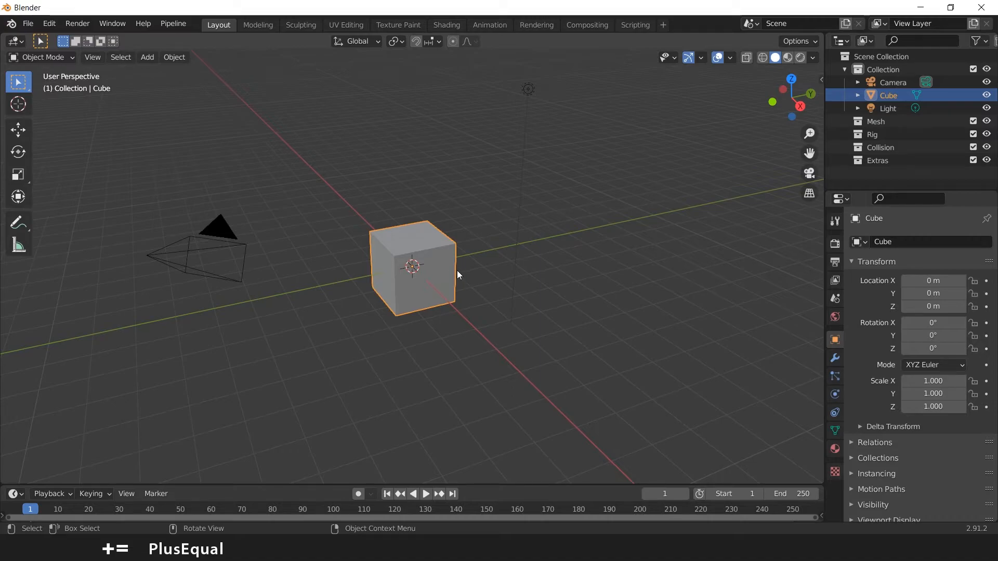
pyautogui.moveTo(843, 221)
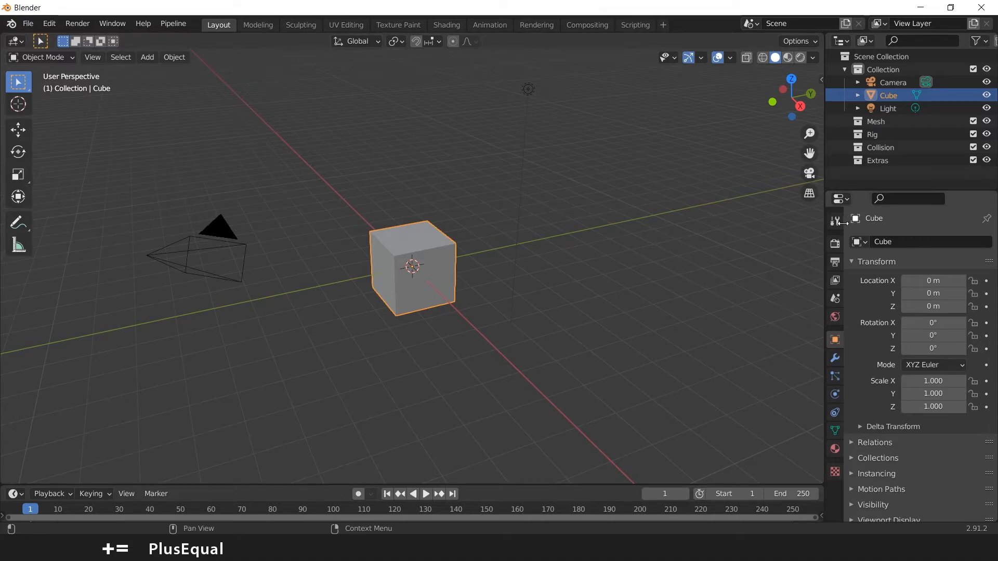
pyautogui.click(886, 107)
pyautogui.write('c')
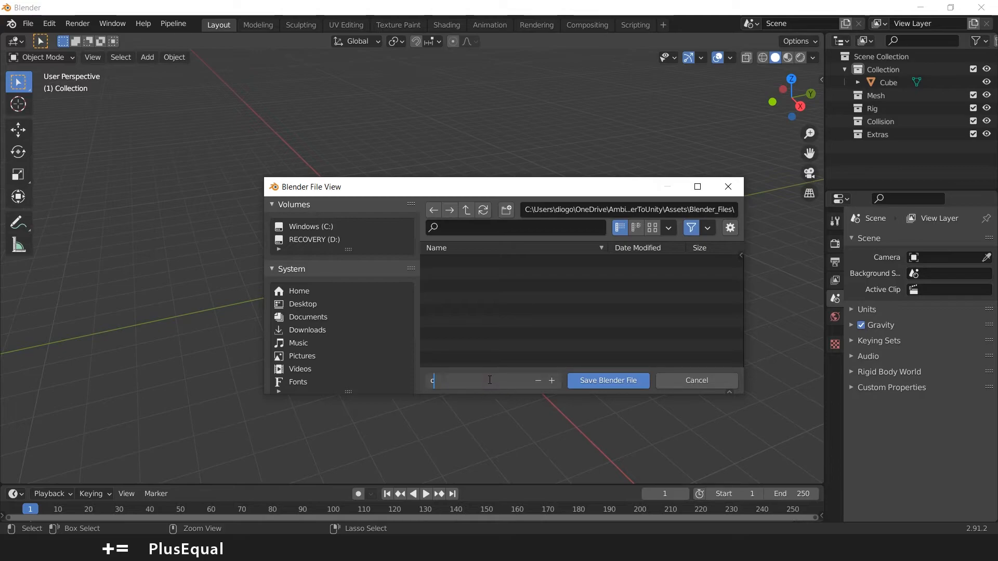
# Step: Save the cube-only scene as special_cube.blend in Assets/Blender_Files
pyautogui.write('ube')
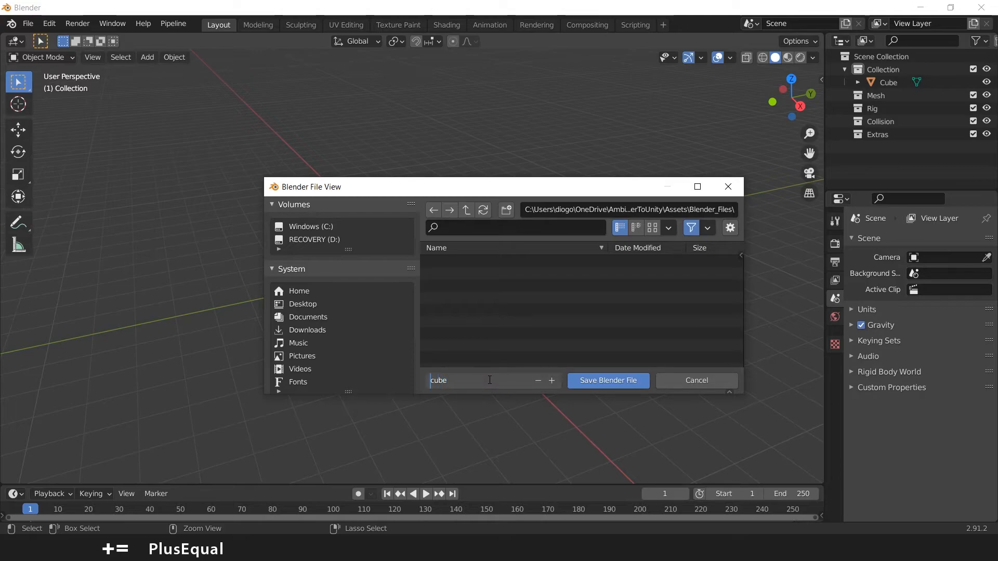
pyautogui.write('Special_')
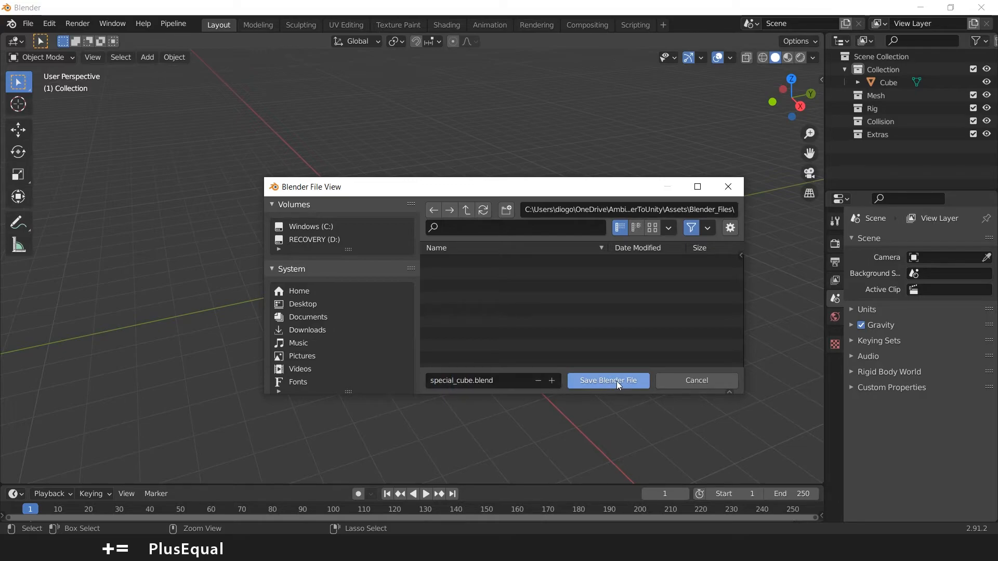
pyautogui.click(606, 380)
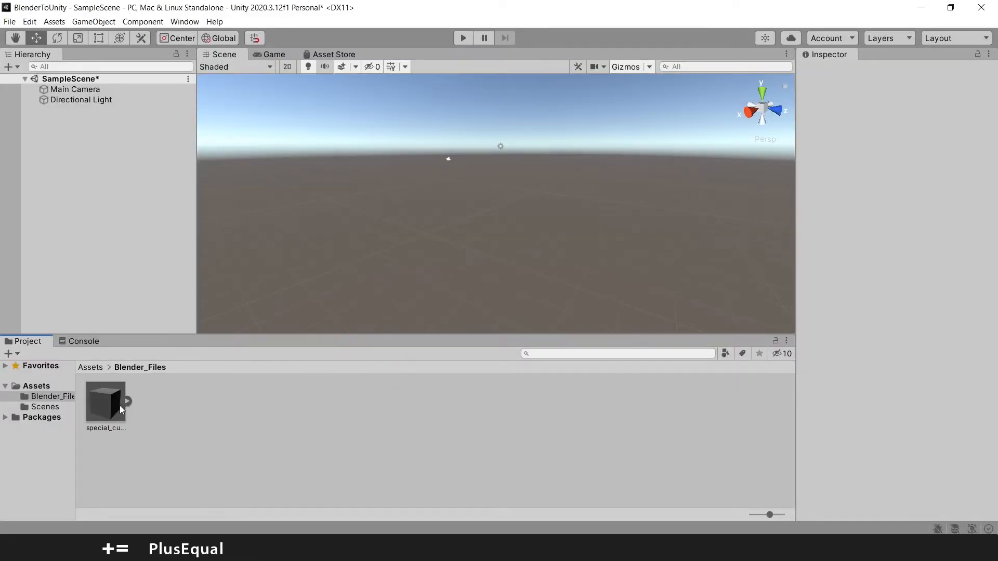
# Step: Check that special_cube shows up as the only asset in Blender_Files
pyautogui.click(126, 399)
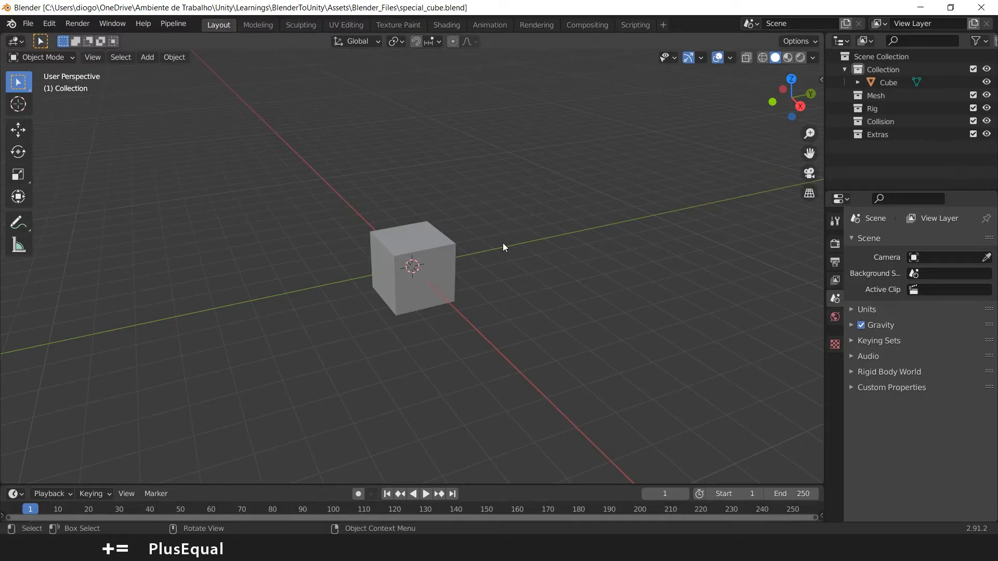
# Step: In Edit Mode, pull one top vertex of the cube upward along Z and save the file
pyautogui.click(412, 266)
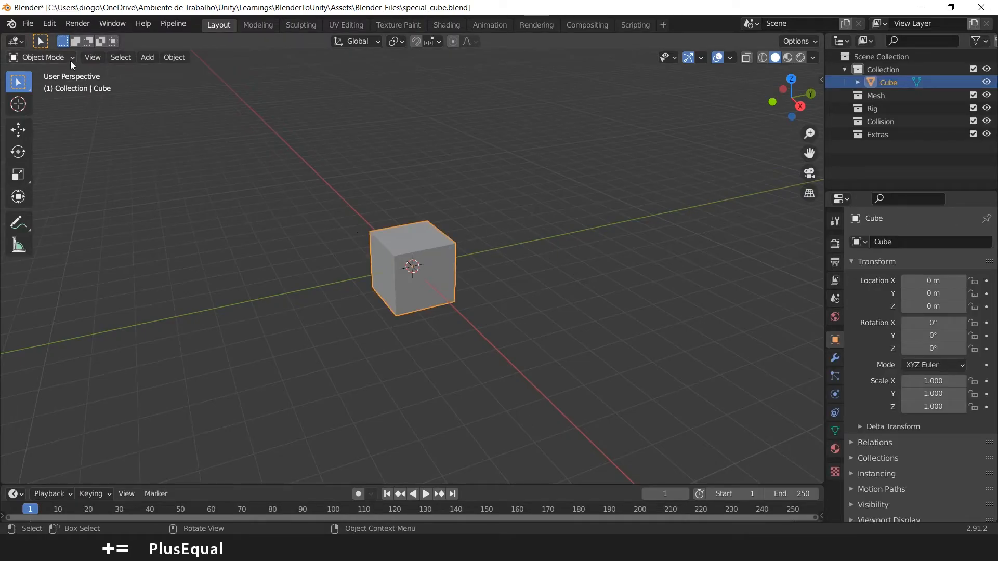
pyautogui.press('Tab')
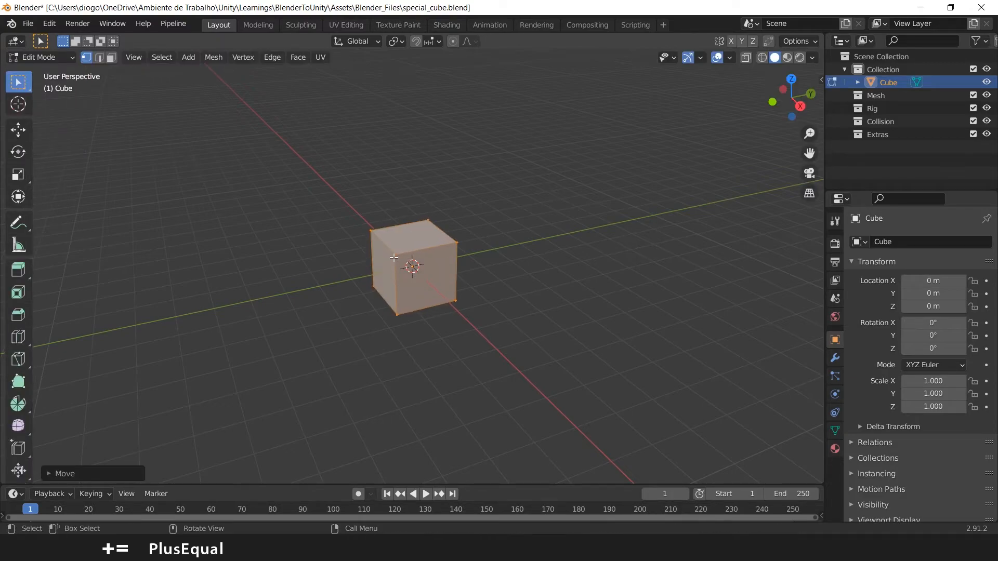
pyautogui.press('g')
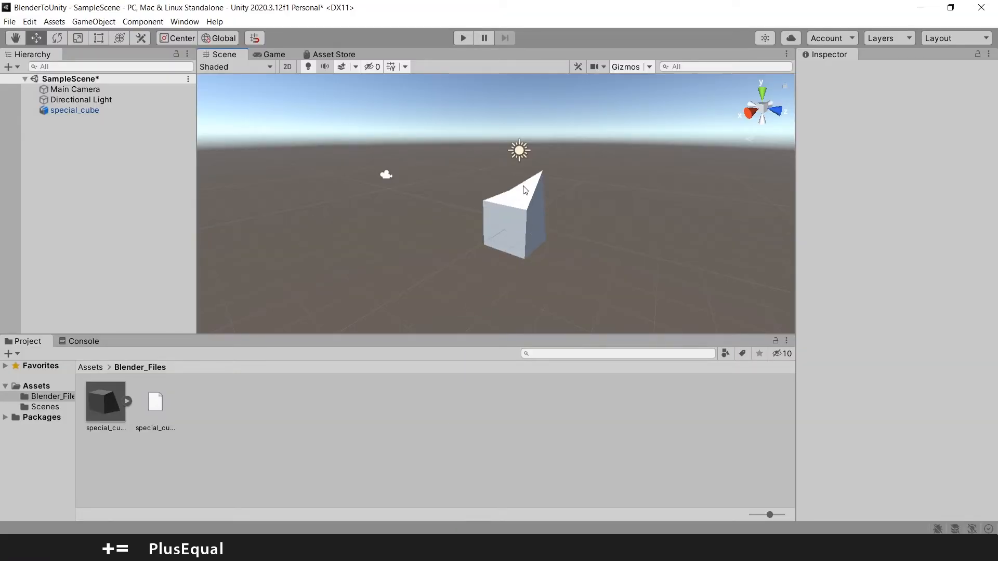
pyautogui.moveTo(551, 185)
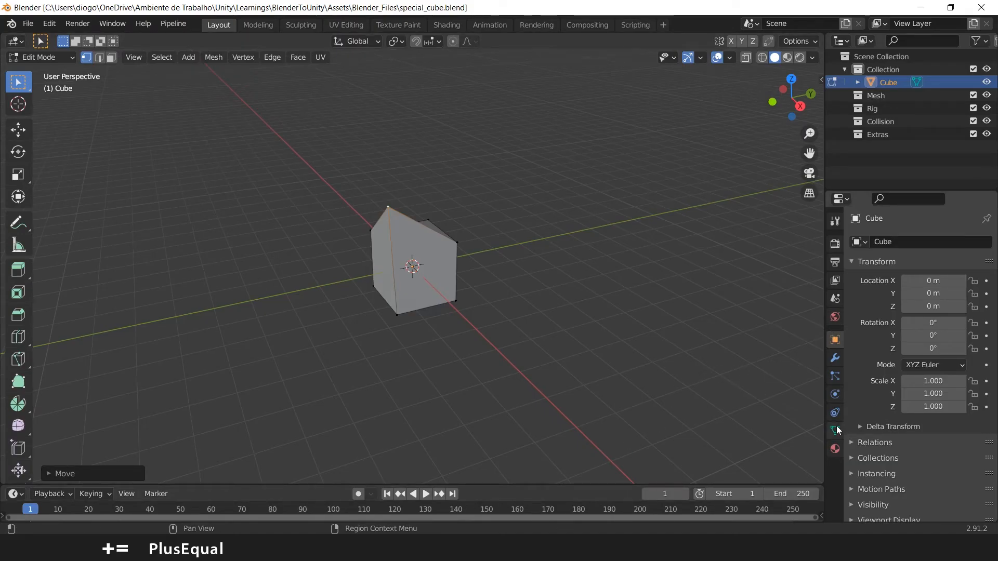
# Step: Give the cube's material a red Base Color and save so Unity shows it red
pyautogui.click(835, 449)
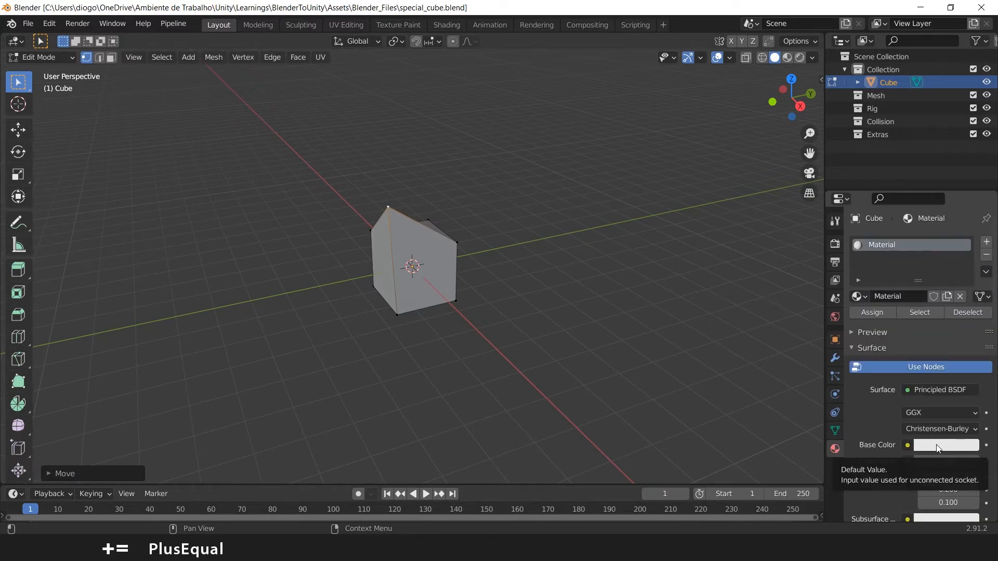
pyautogui.click(946, 445)
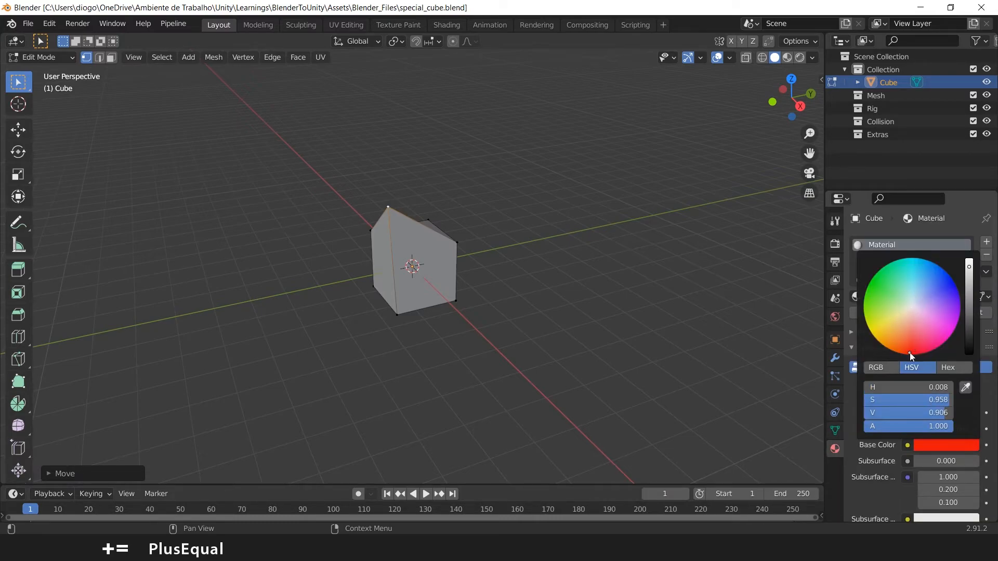
pyautogui.press('Tab')
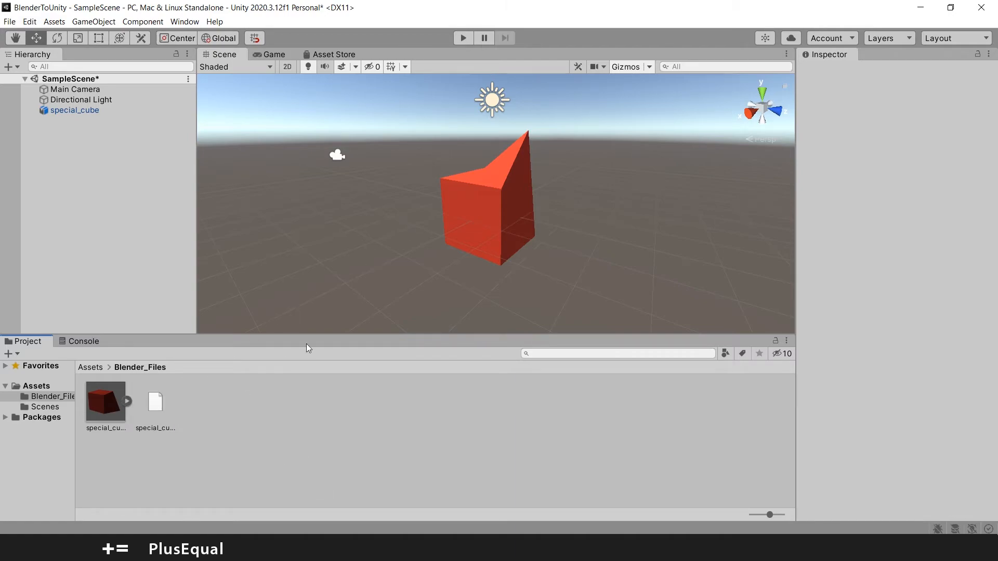
# Step: Inspect special_cube and the material embedded in its blend asset
pyautogui.click(154, 401)
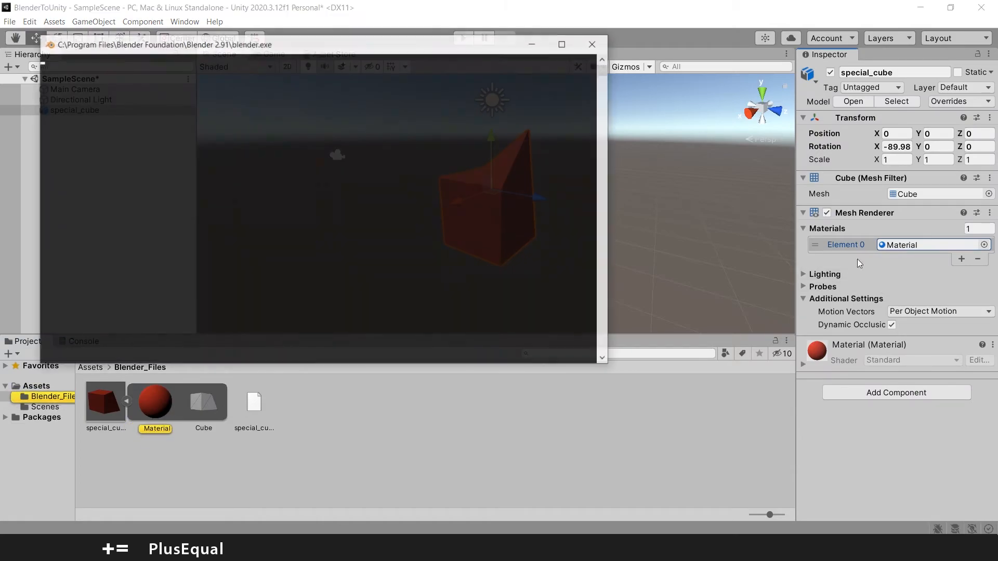
pyautogui.click(592, 43)
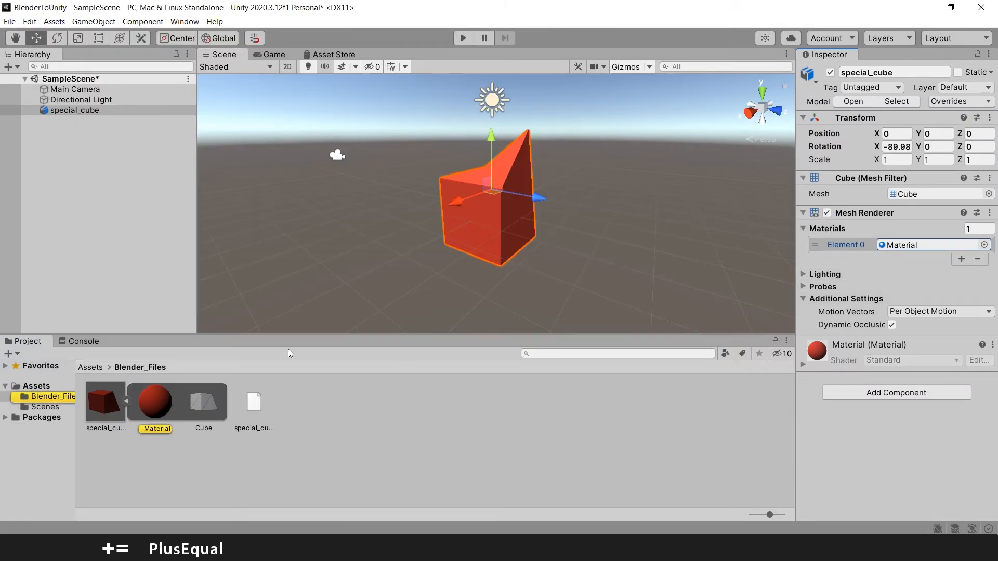
pyautogui.click(154, 402)
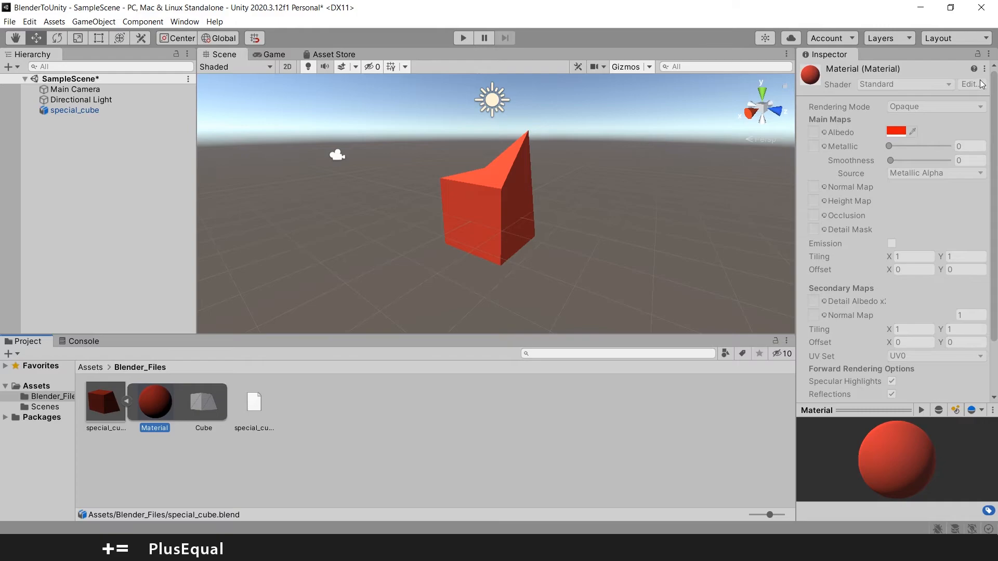
# Step: Create a material named special_cube_red_mat in Blender_Files with a red albedo
pyautogui.click(984, 69)
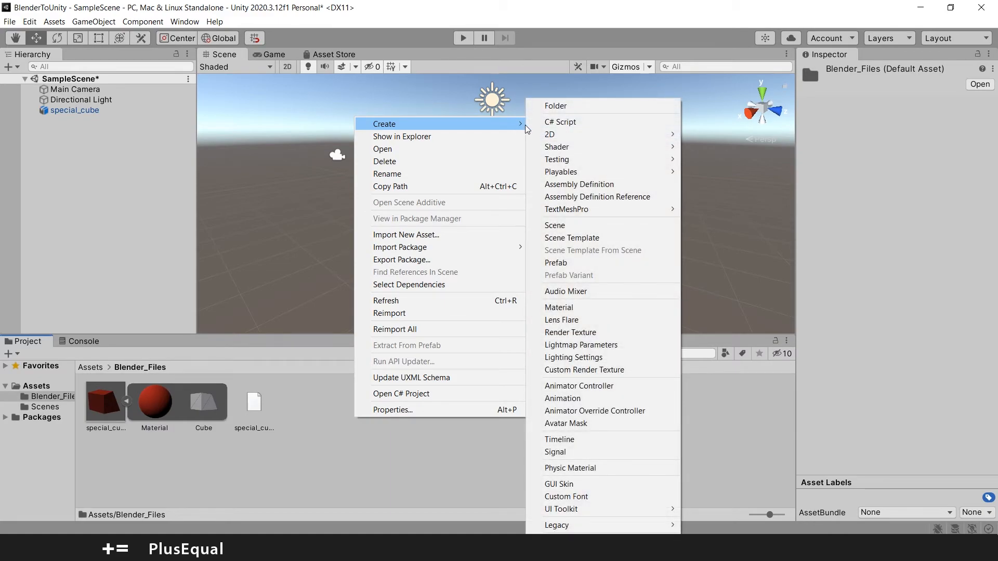
pyautogui.click(559, 307)
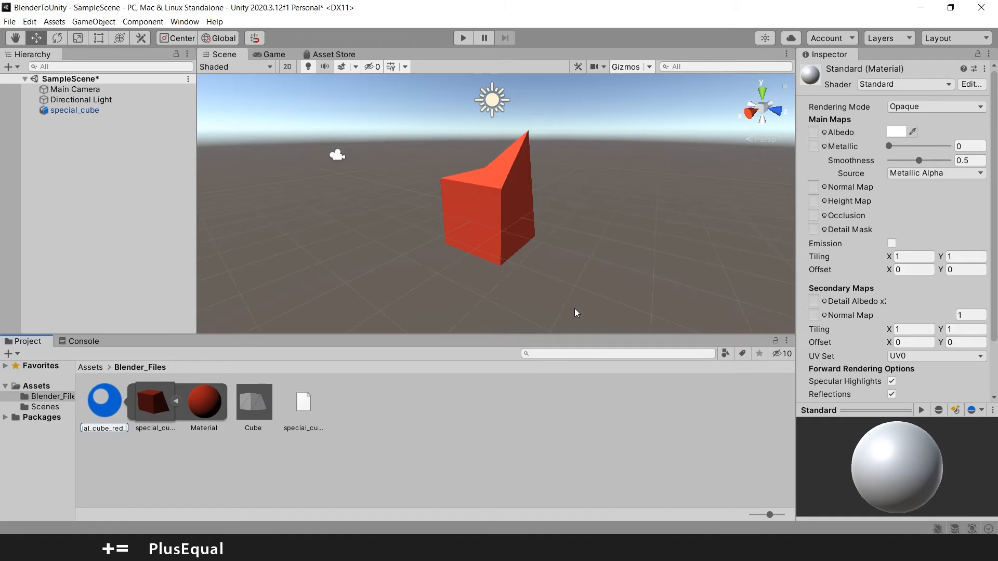
pyautogui.click(302, 401)
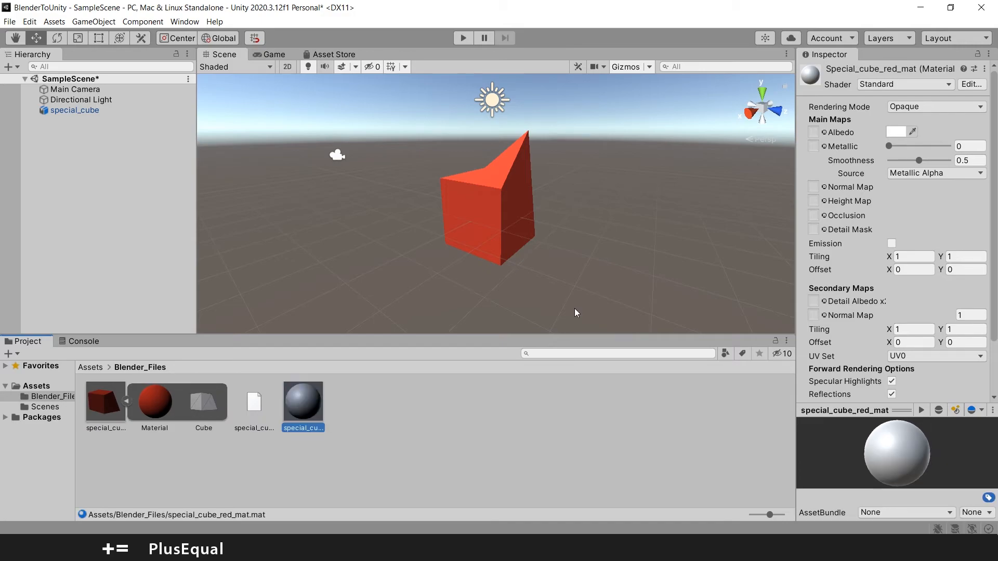
pyautogui.click(985, 70)
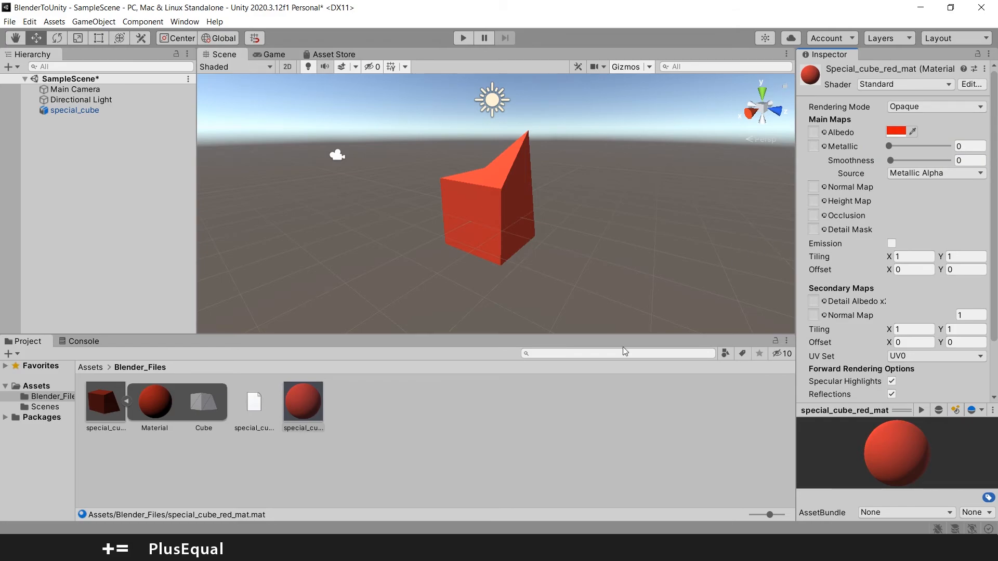
# Step: Remap the special_cube blend's embedded material to special_cube_red_mat in Import Settings and apply it
pyautogui.click(105, 401)
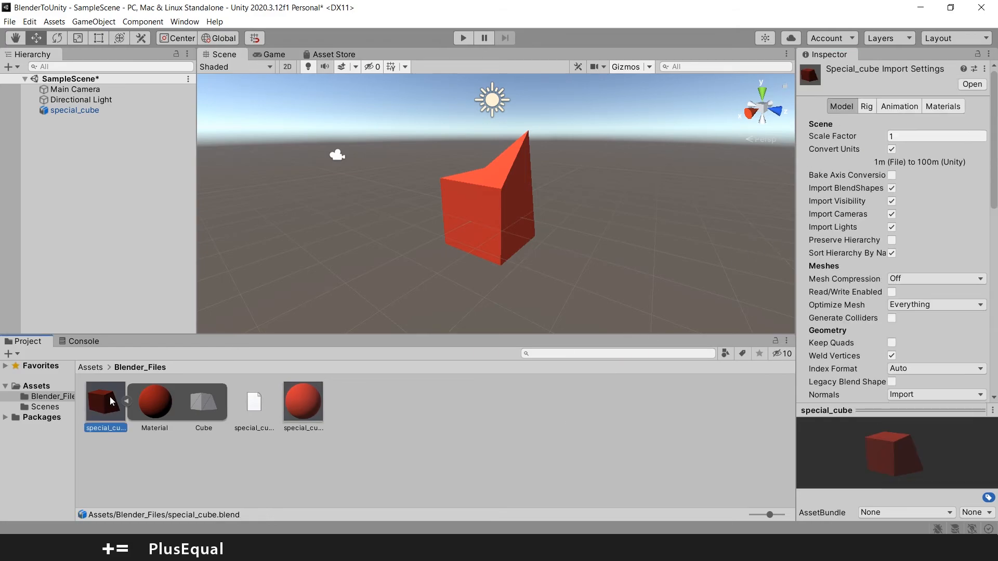
pyautogui.moveTo(936, 123)
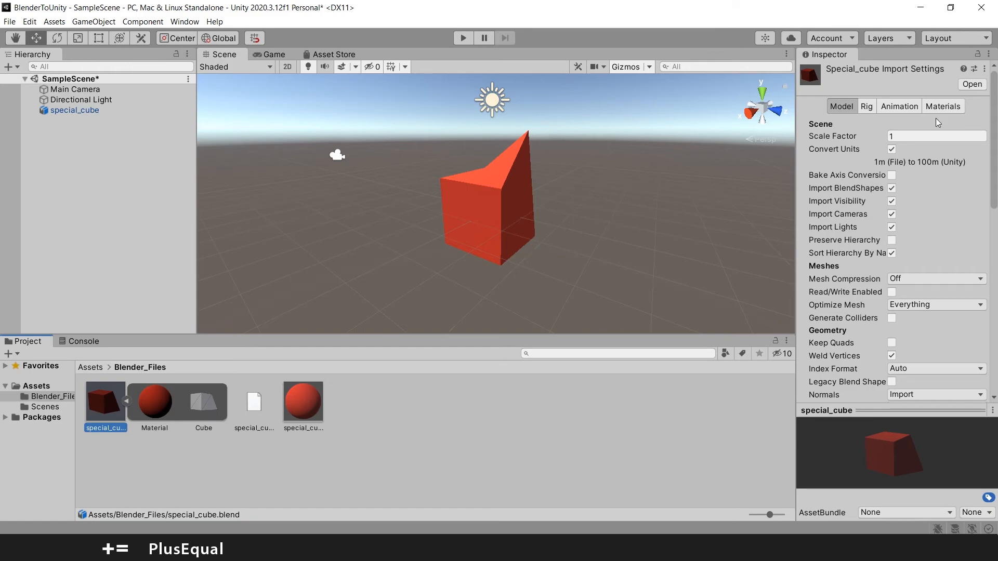
pyautogui.click(943, 106)
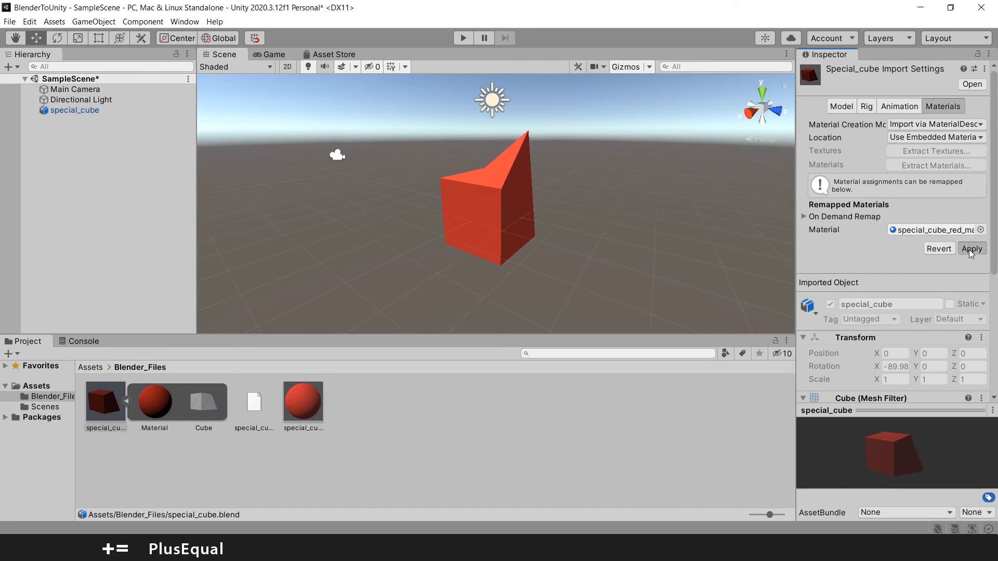
pyautogui.click(971, 248)
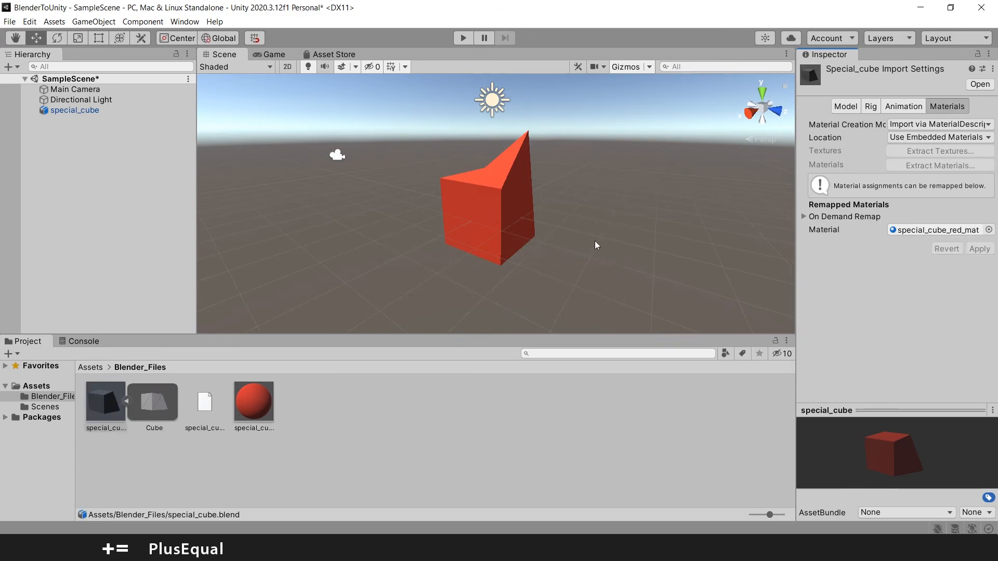
pyautogui.click(254, 401)
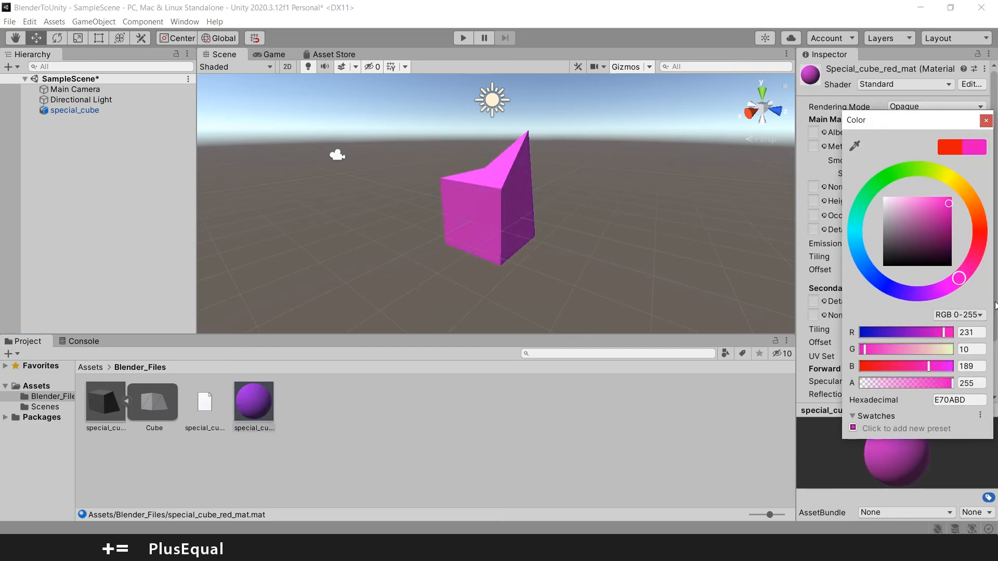
# Step: Cycle special_cube_red_mat's albedo through cyan and yellow, ending on blue
pyautogui.click(856, 243)
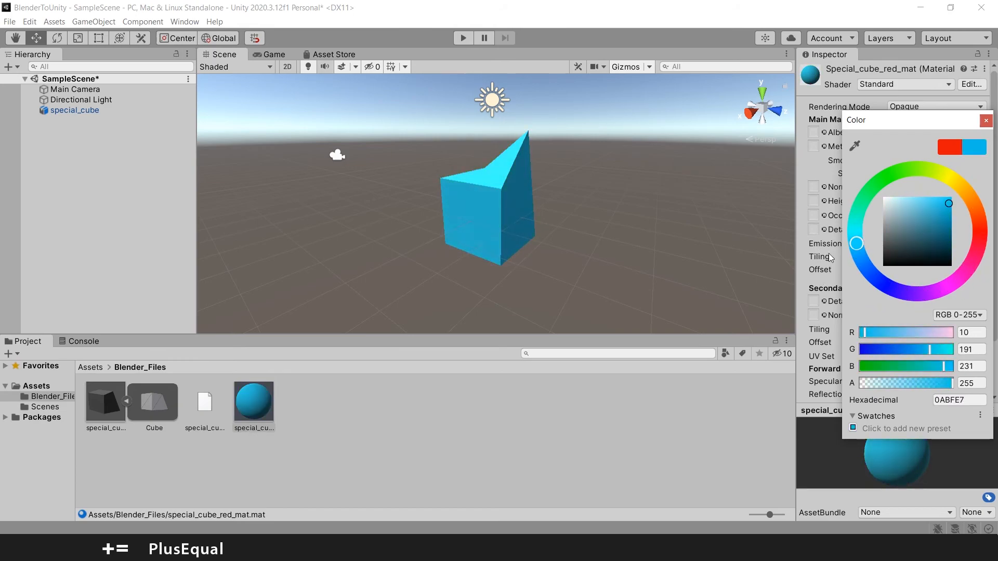
pyautogui.click(953, 180)
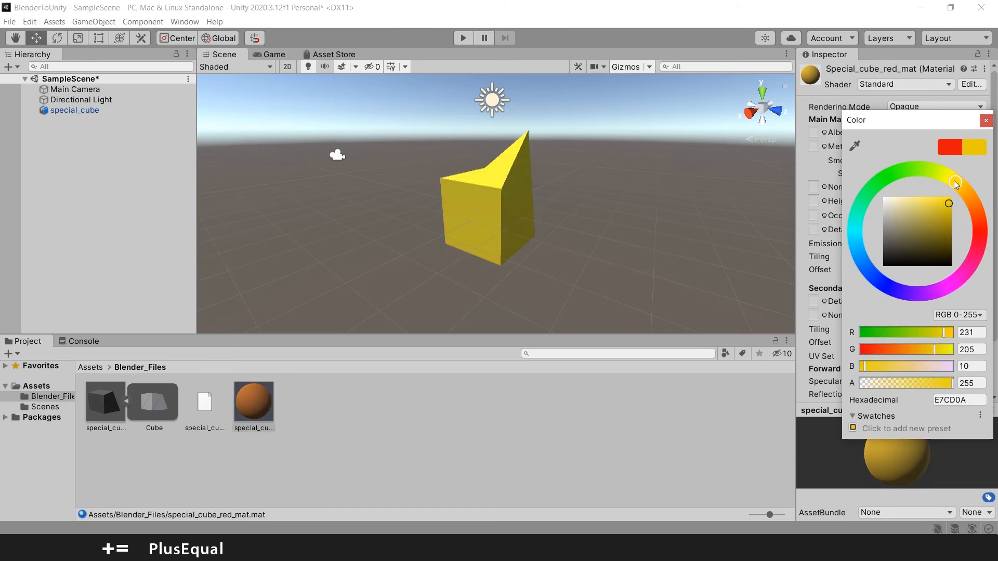
pyautogui.click(864, 267)
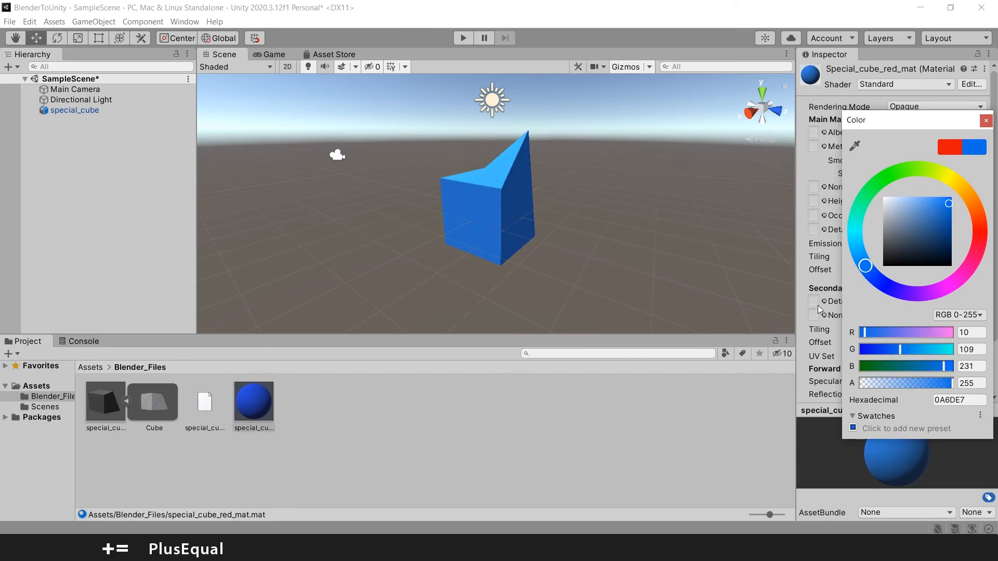